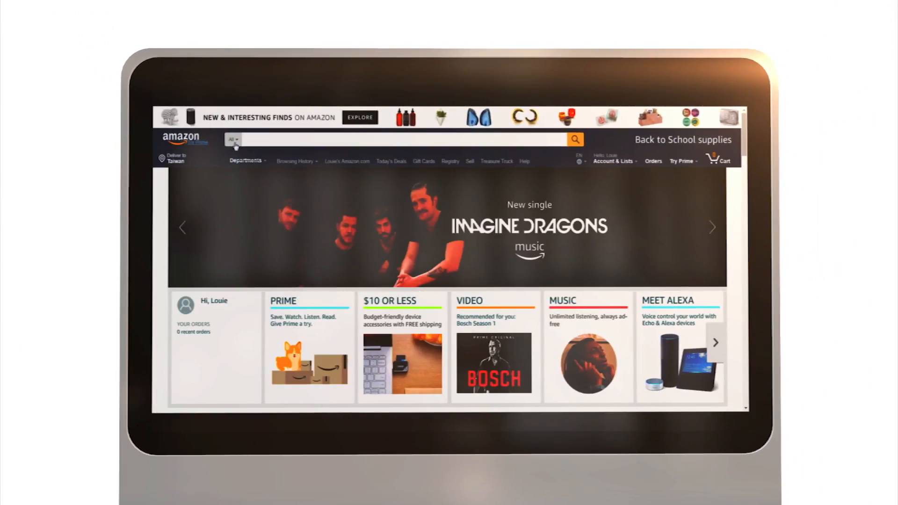
Search the Alexa Skills department for 'TT RGB Plus' and reach the Thermaltake skill
{"action": "left_click", "coordinate": [233, 139]}
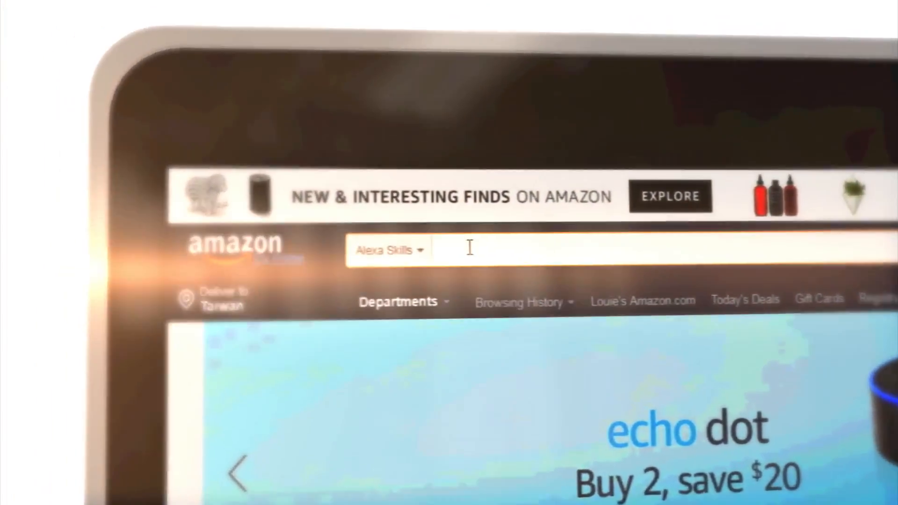
{"action": "type", "text": "tr"}
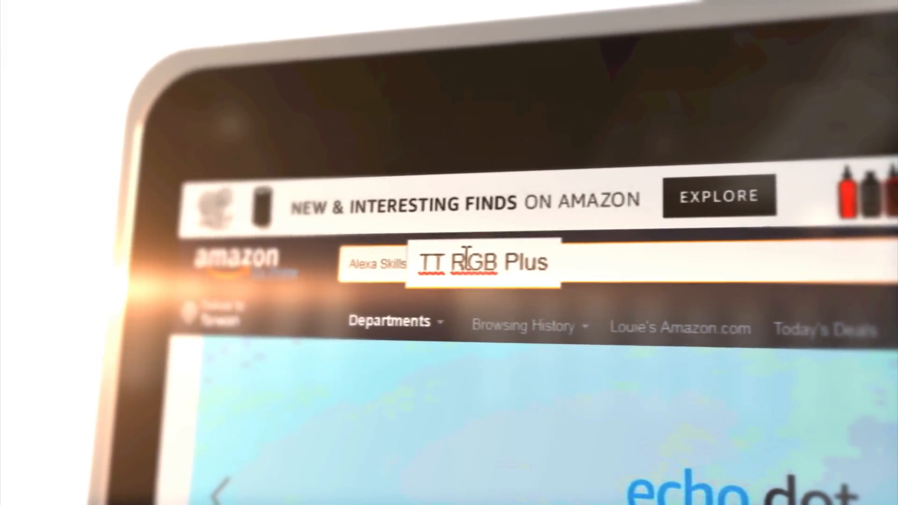
{"action": "key", "text": "Enter"}
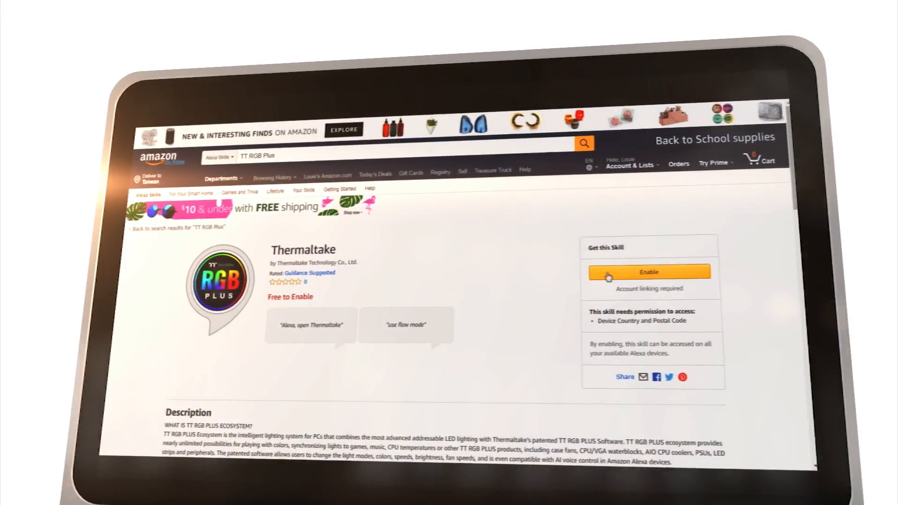
Enable the Thermaltake RGB Plus skill and begin account linking
{"action": "left_click", "coordinate": [649, 272]}
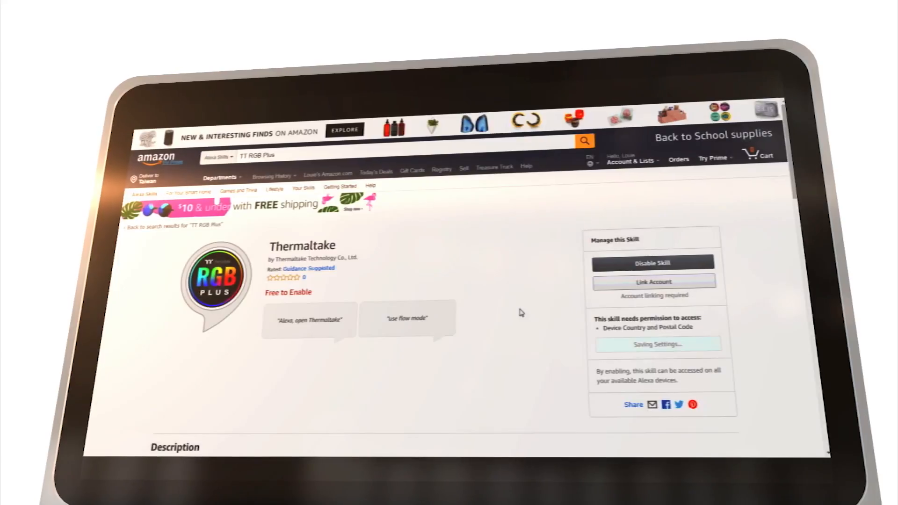
{"action": "left_click", "coordinate": [654, 282]}
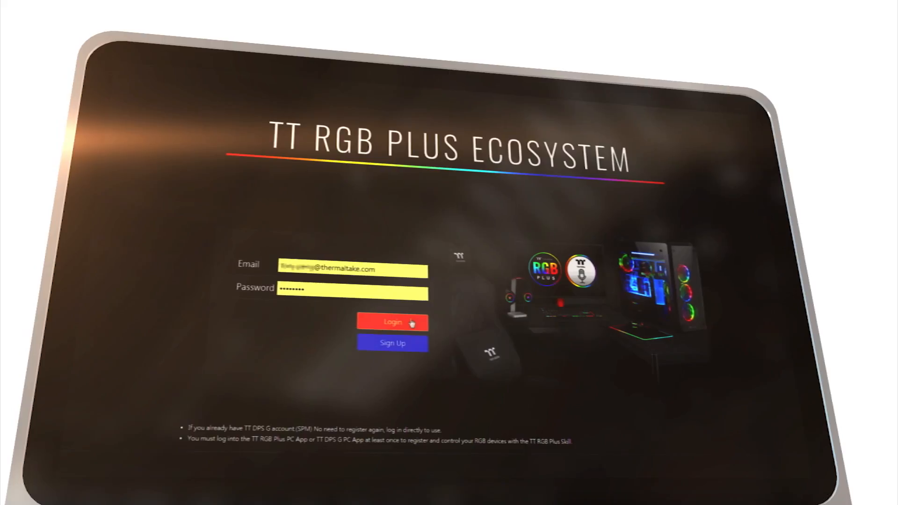
Log in on the TT RGB Plus Ecosystem page with the Thermaltake email and password
{"action": "left_click", "coordinate": [391, 322]}
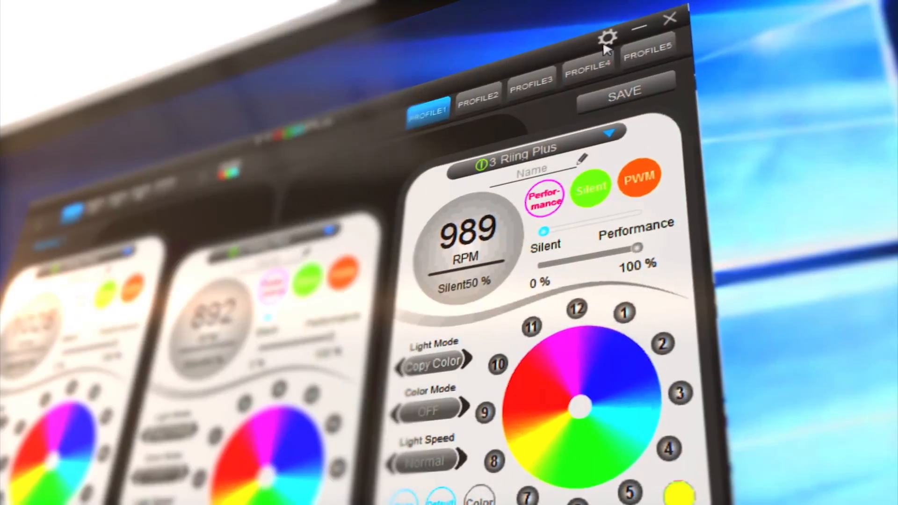
Log into the TT account via the gear menu's TT Login, getting a login success message
{"action": "left_click", "coordinate": [608, 37]}
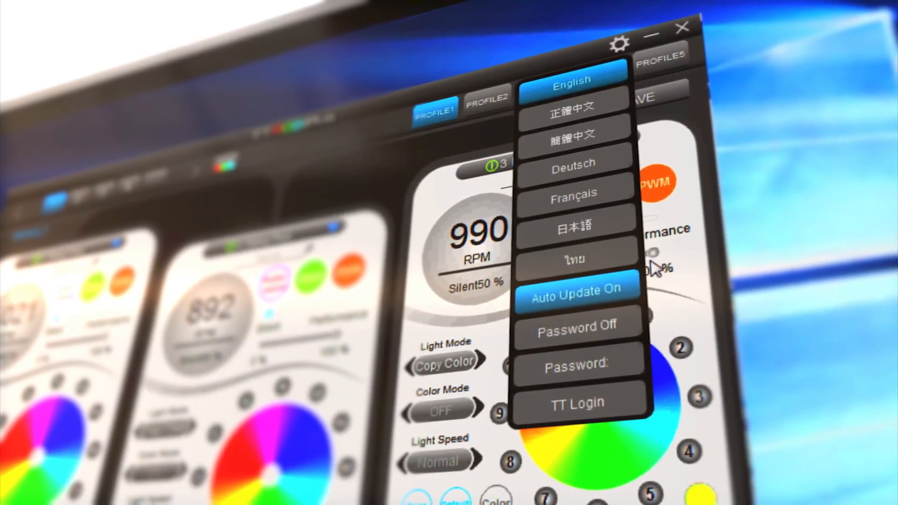
{"action": "left_click", "coordinate": [577, 403]}
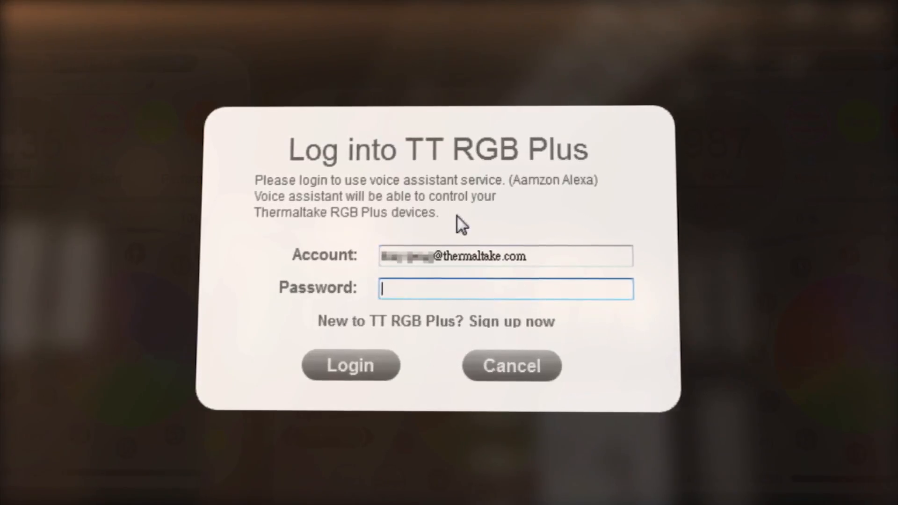
{"action": "left_click", "coordinate": [350, 365]}
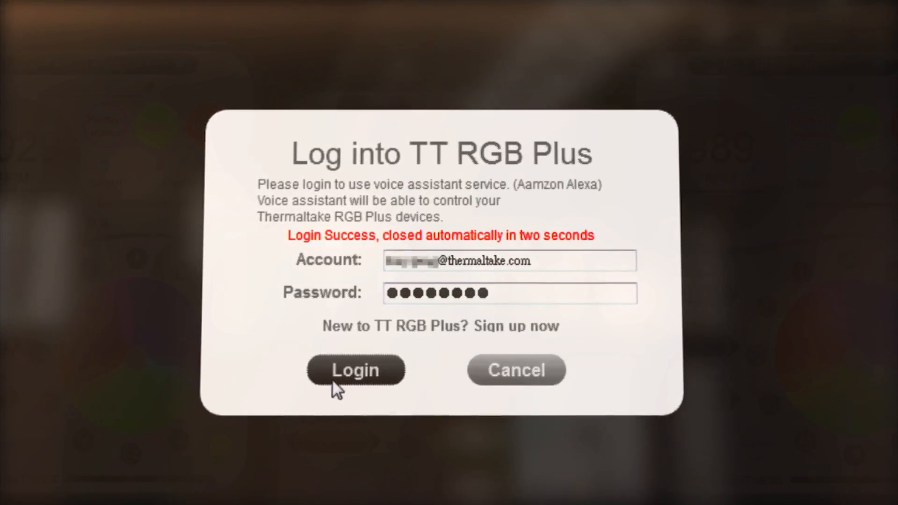